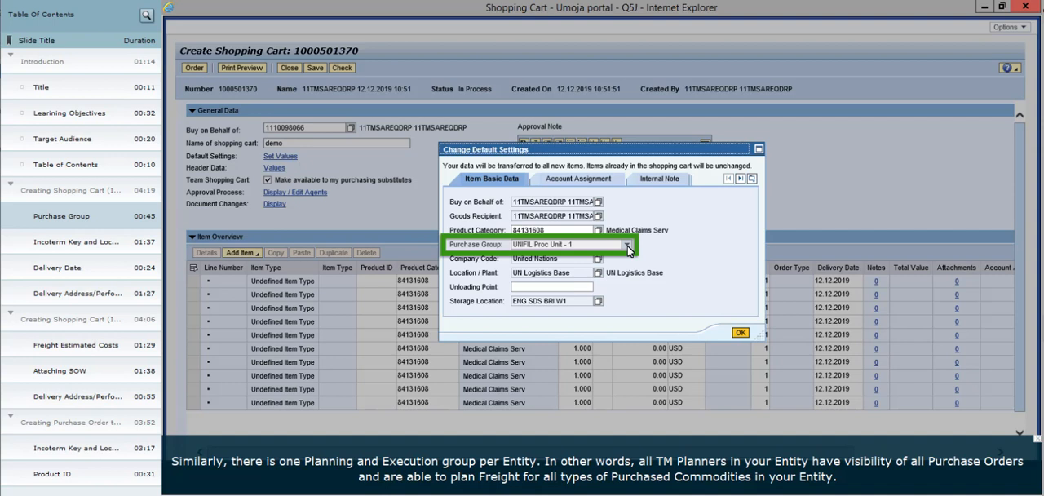
Step: Choose a procurement unit as the default purchase group and confirm with OK
{"action": "left_click", "coordinate": [626, 244]}
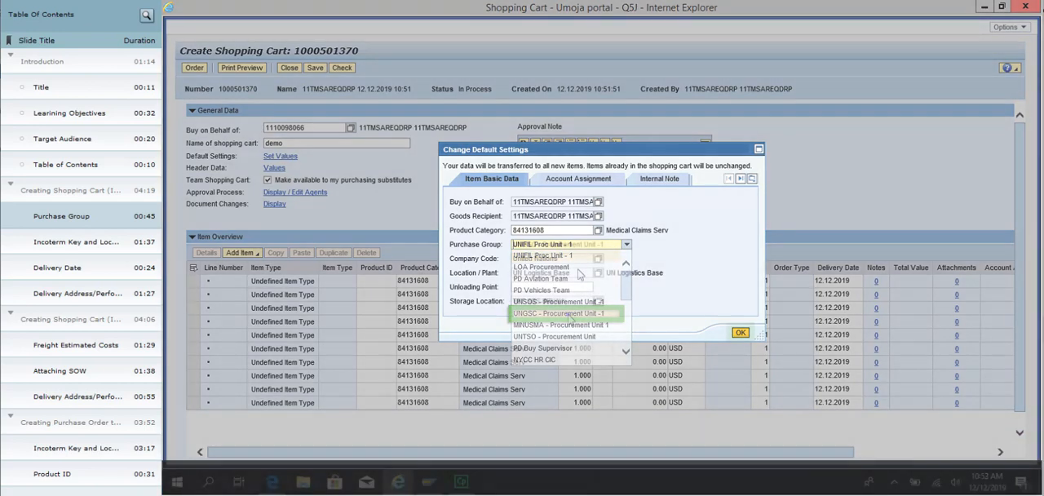
{"action": "left_click", "coordinate": [560, 314]}
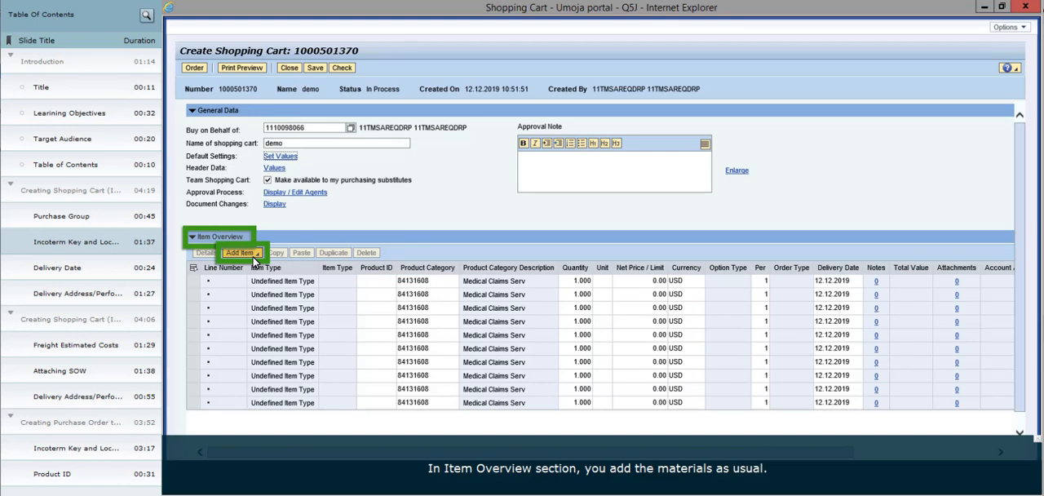
Step: Add the Euro 6 diesel armoured ambulance from the UNGSC Contract Catalog and check out
{"action": "left_click", "coordinate": [242, 253]}
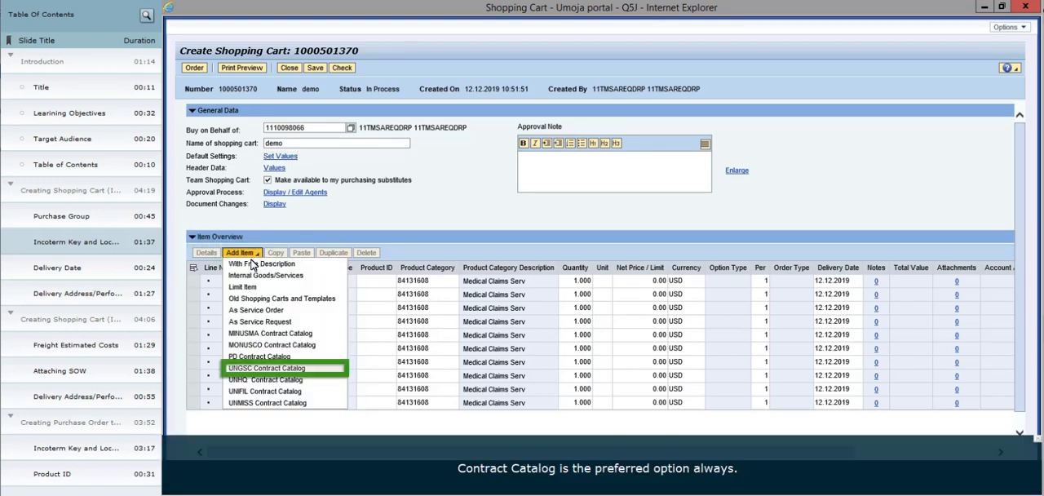
{"action": "mouse_move", "coordinate": [251, 333]}
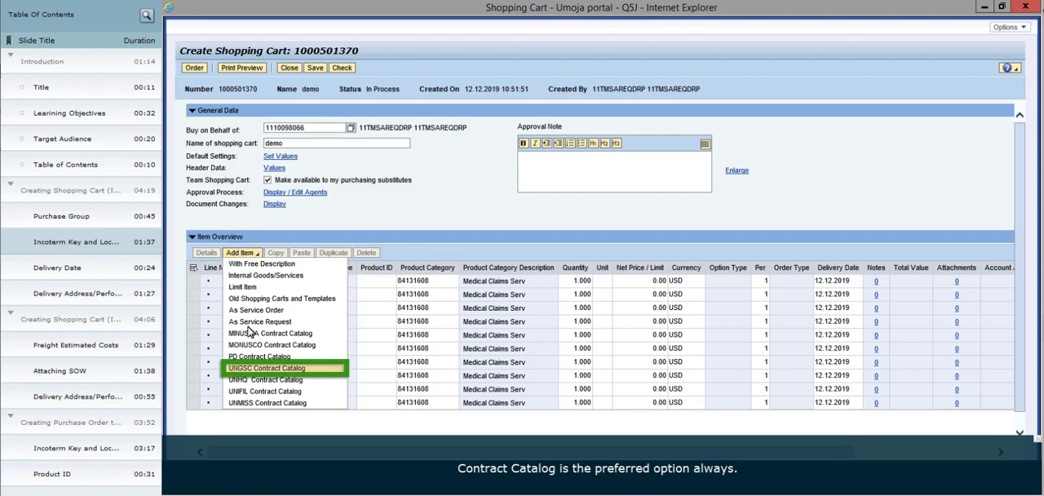
{"action": "left_click", "coordinate": [270, 368]}
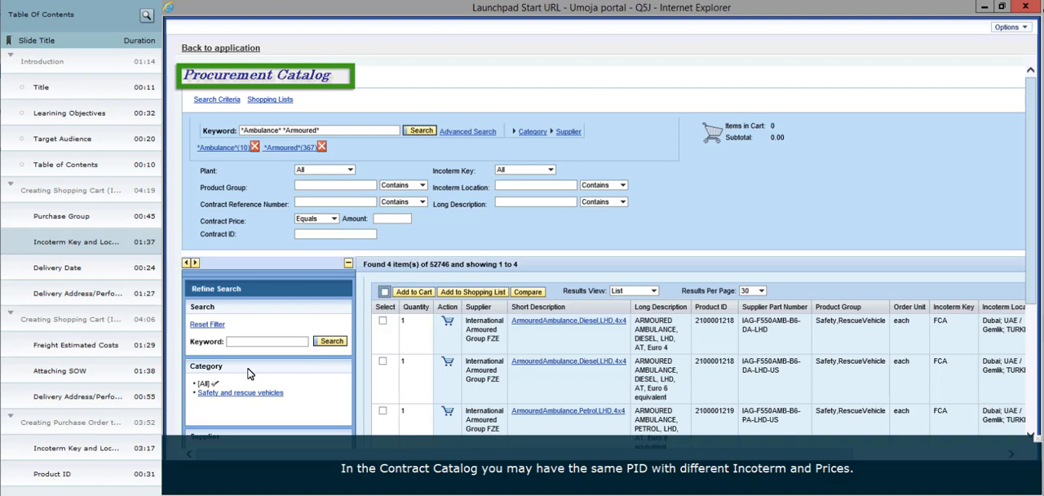
{"action": "left_click", "coordinate": [384, 361]}
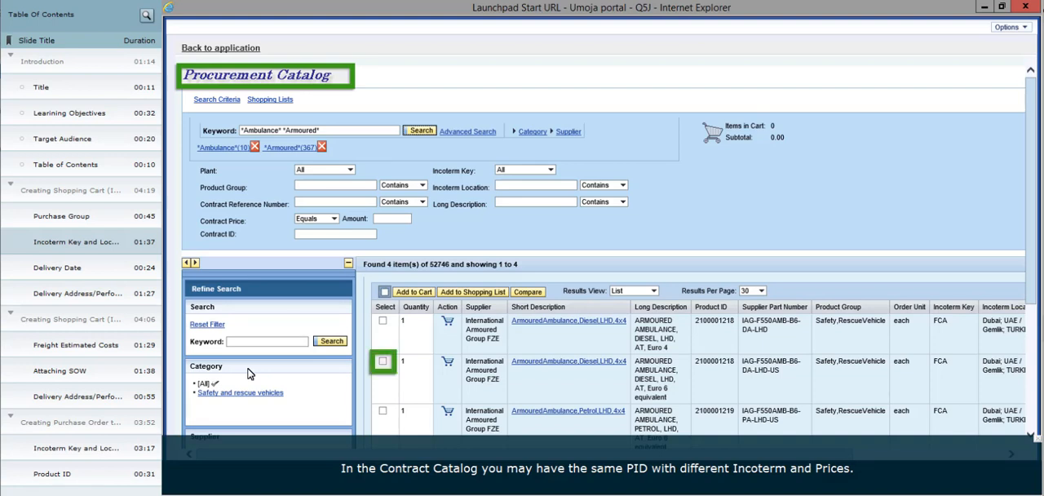
{"action": "left_click", "coordinate": [383, 362]}
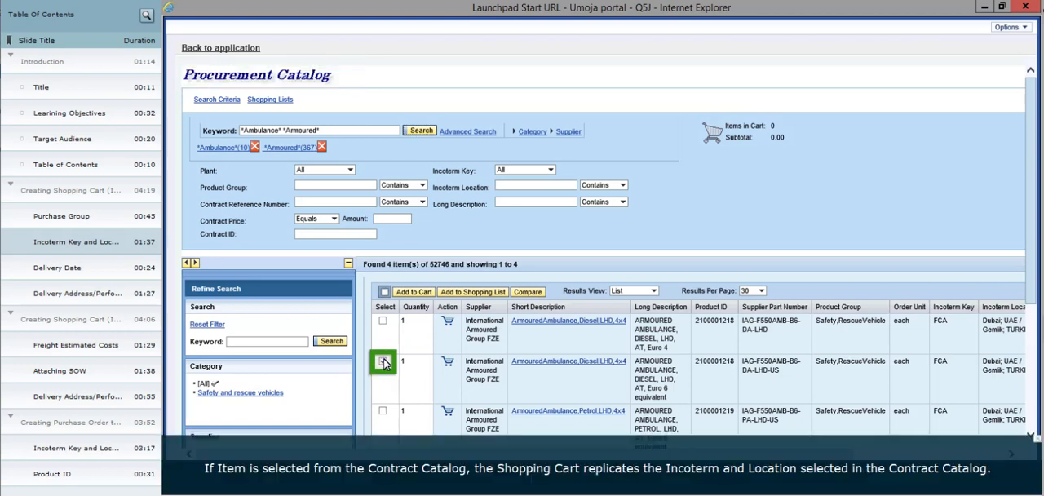
{"action": "left_click", "coordinate": [384, 361]}
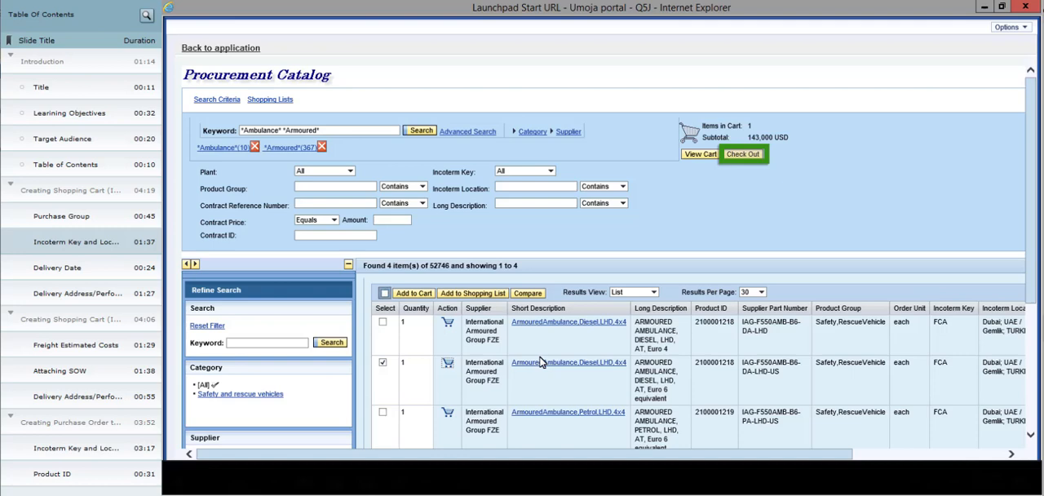
{"action": "left_click", "coordinate": [742, 154]}
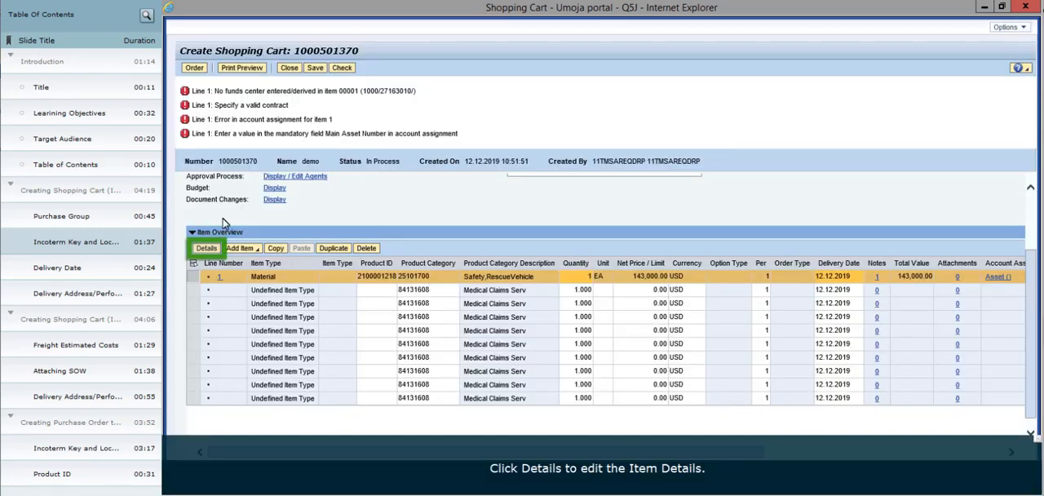
Step: Open the Details of the ambulance Material line in Item Overview
{"action": "left_click", "coordinate": [207, 248]}
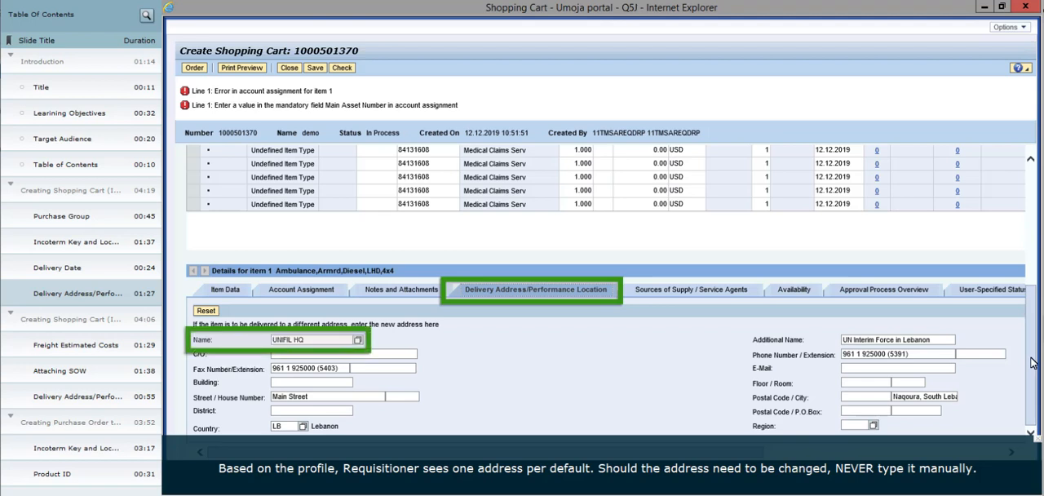
{"action": "mouse_move", "coordinate": [775, 362]}
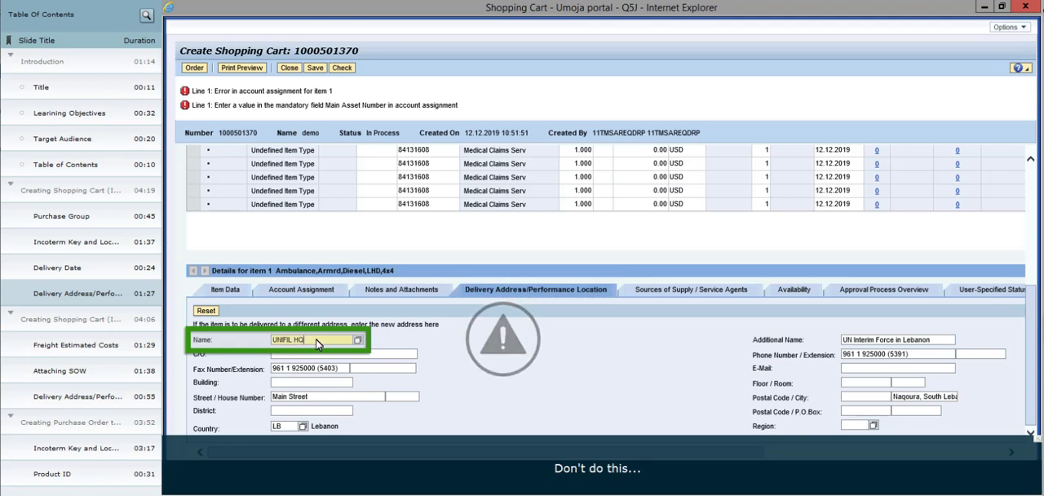
Step: Replace the delivery Name and C/O with 'DO N…' and 'ALLWAY' notes, then open address search
{"action": "left_click", "coordinate": [315, 339]}
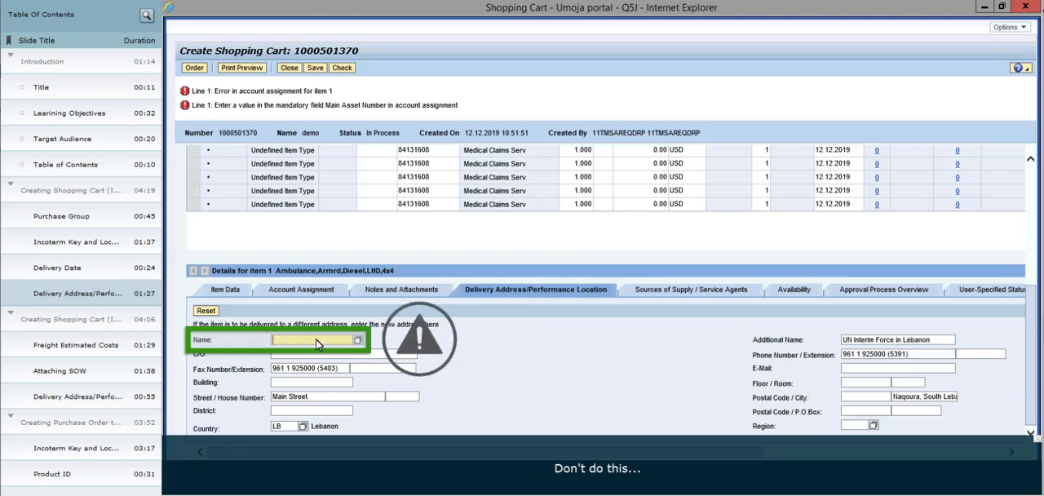
{"action": "type", "text": "DO NOT TYPE"}
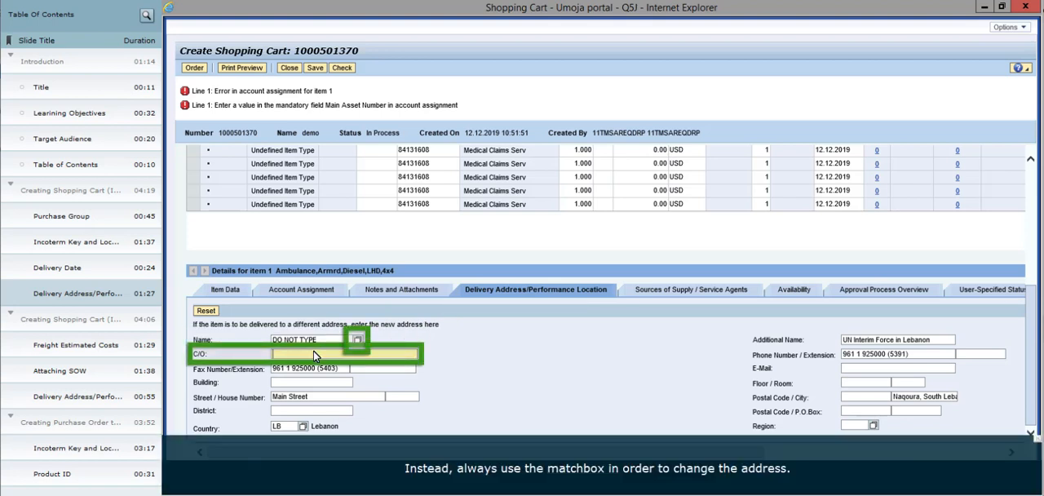
{"action": "type", "text": "ALLWAYS USE THE MATCHBOX"}
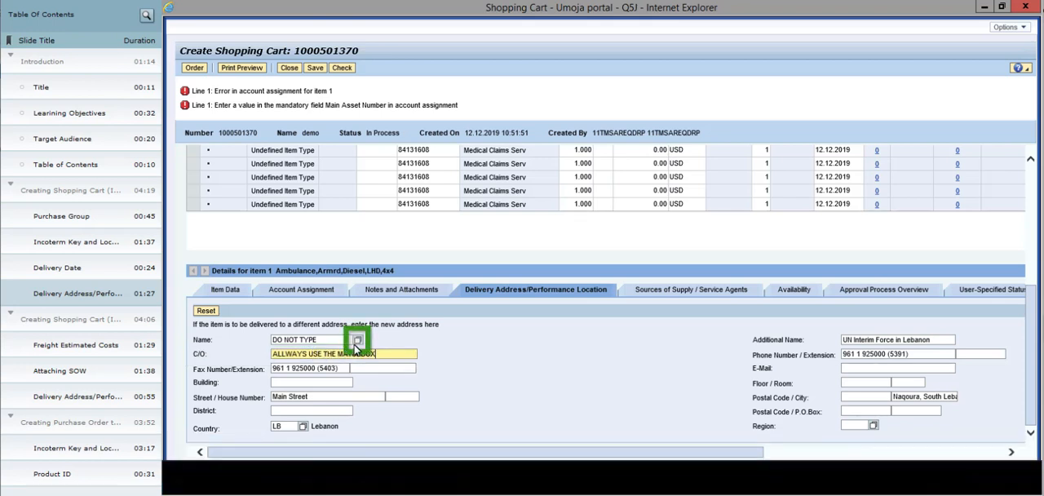
{"action": "left_click", "coordinate": [358, 339]}
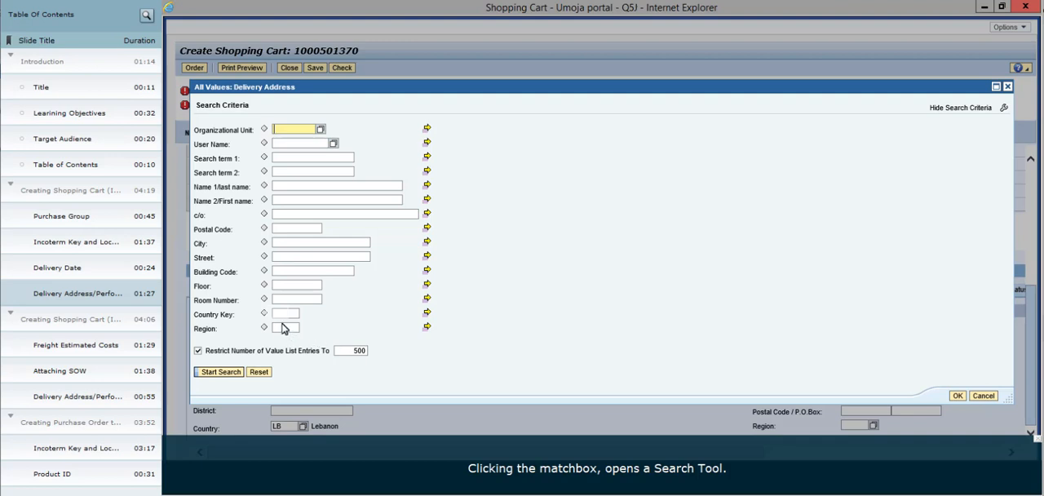
Step: Search addresses with country IT* and select UNGSC – UN Logistics Base, Brindisi
{"action": "left_click", "coordinate": [286, 313]}
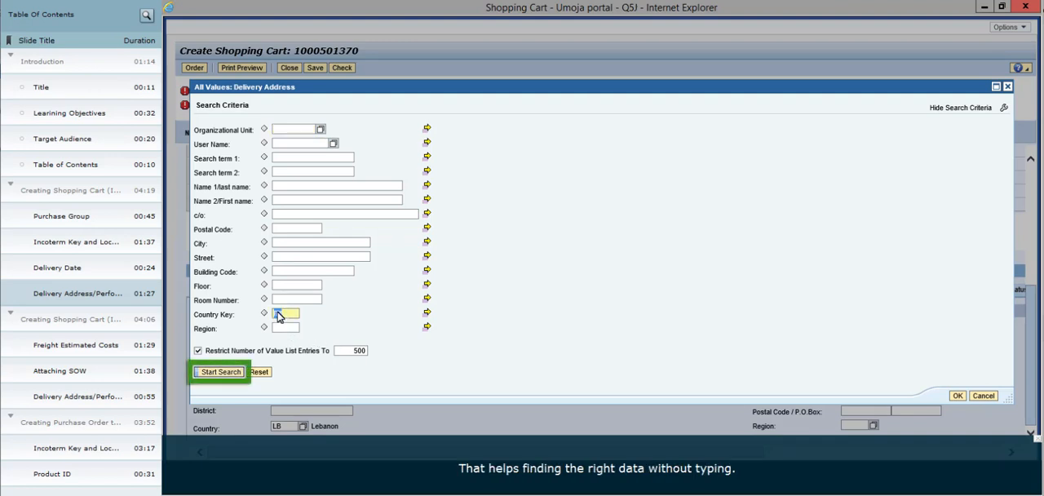
{"action": "left_click", "coordinate": [219, 372]}
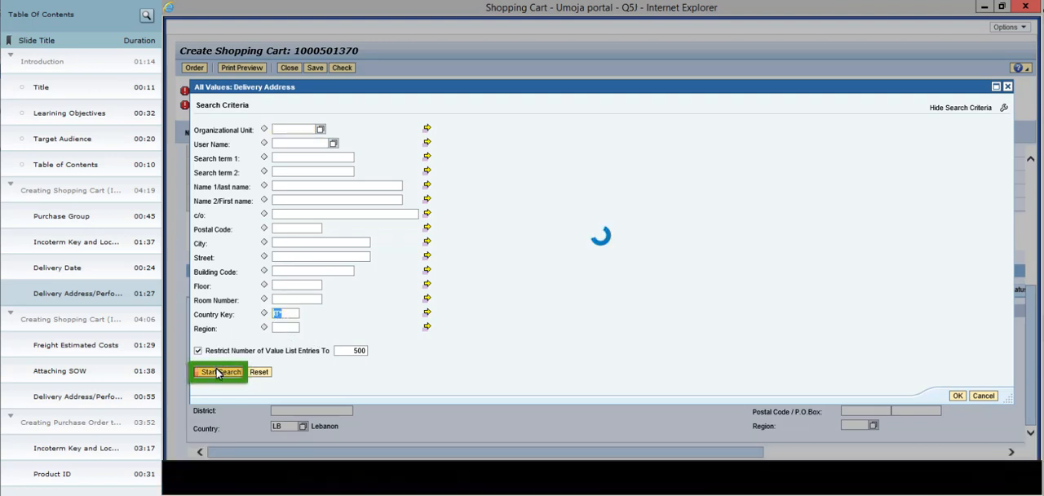
{"action": "left_click", "coordinate": [220, 372]}
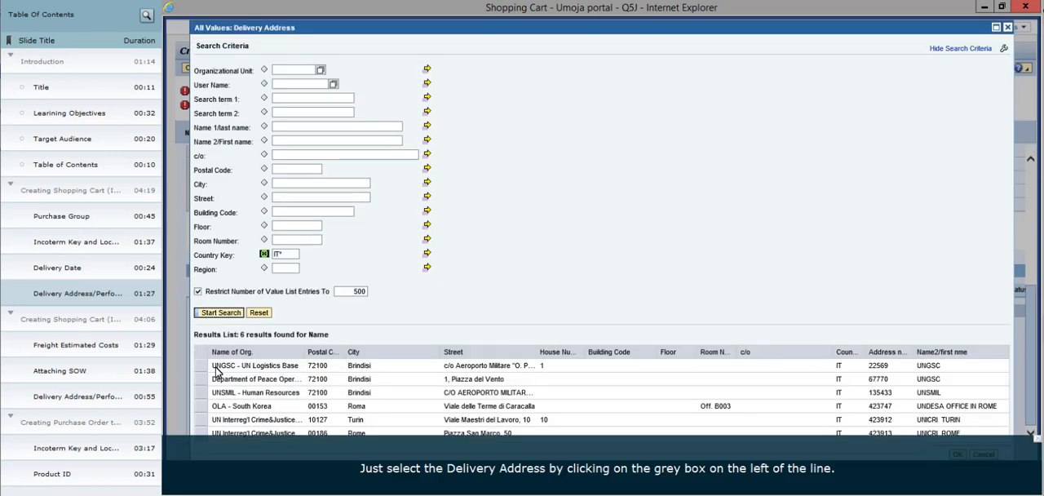
{"action": "left_click", "coordinate": [201, 366]}
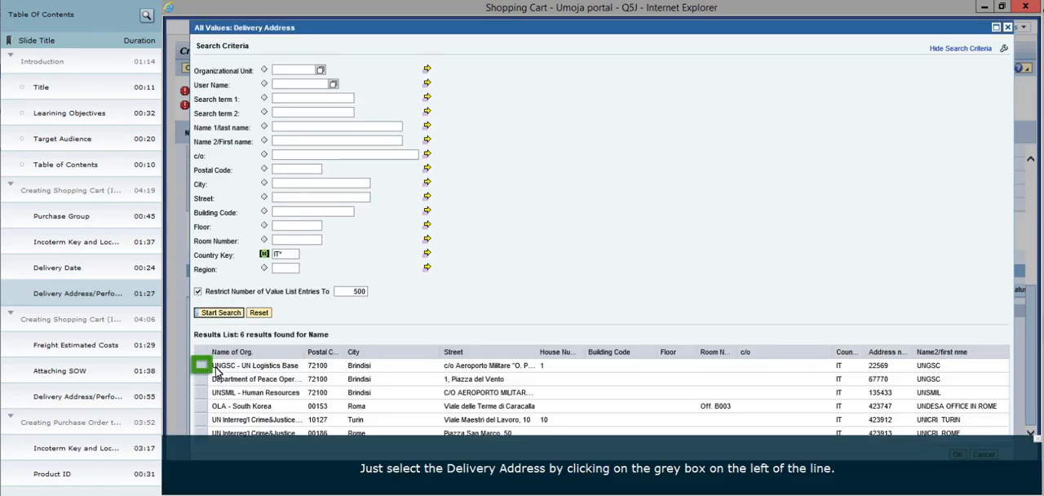
{"action": "left_click", "coordinate": [202, 365]}
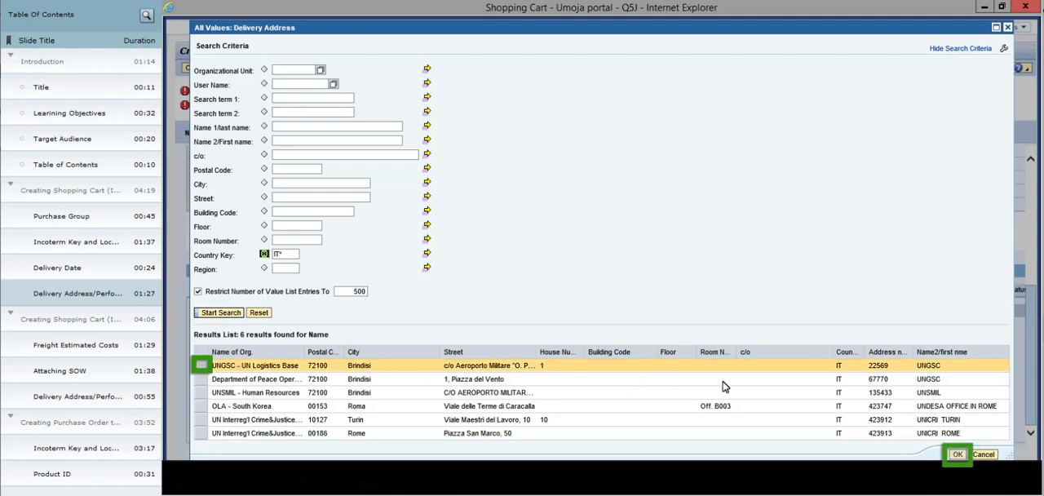
{"action": "left_click", "coordinate": [956, 454]}
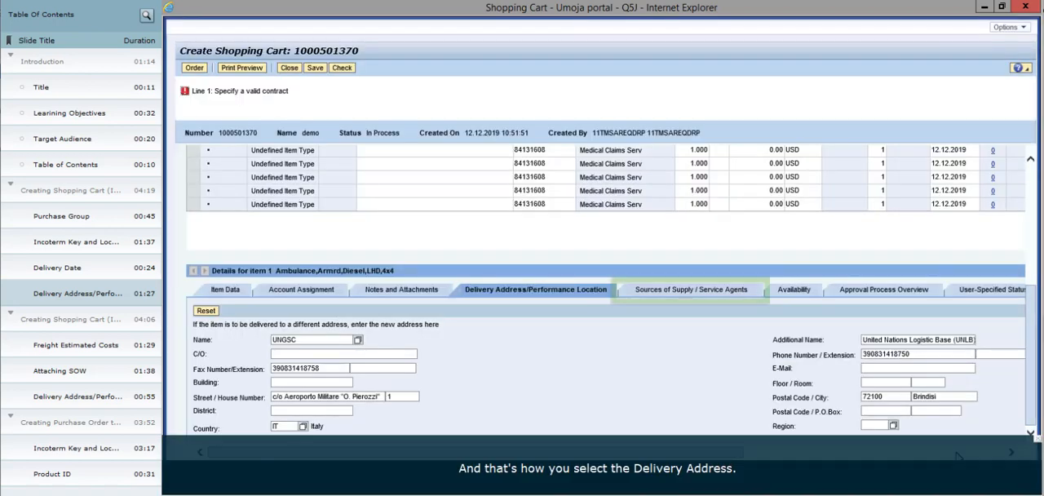
Step: Review sources of supply, Check the cart past the freight warning, and Order it
{"action": "left_click", "coordinate": [690, 289]}
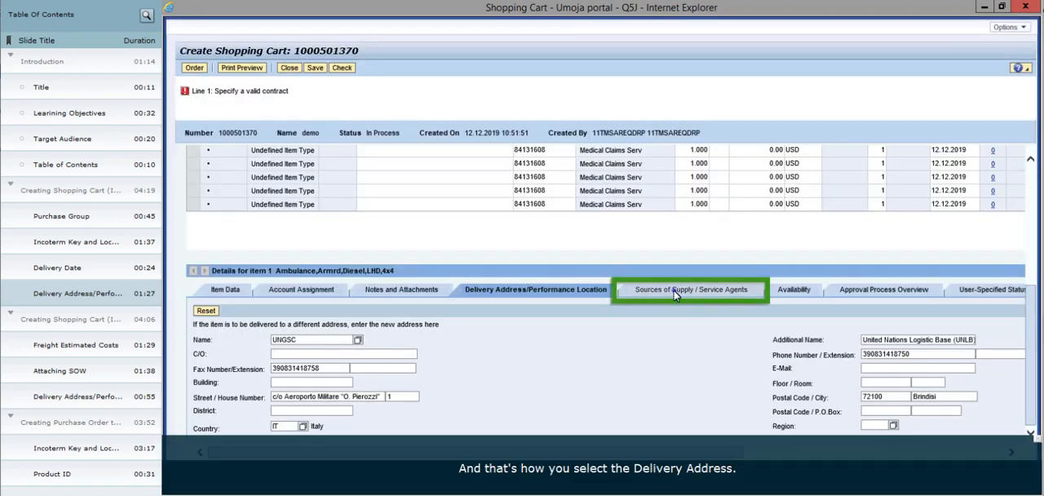
{"action": "left_click", "coordinate": [341, 67]}
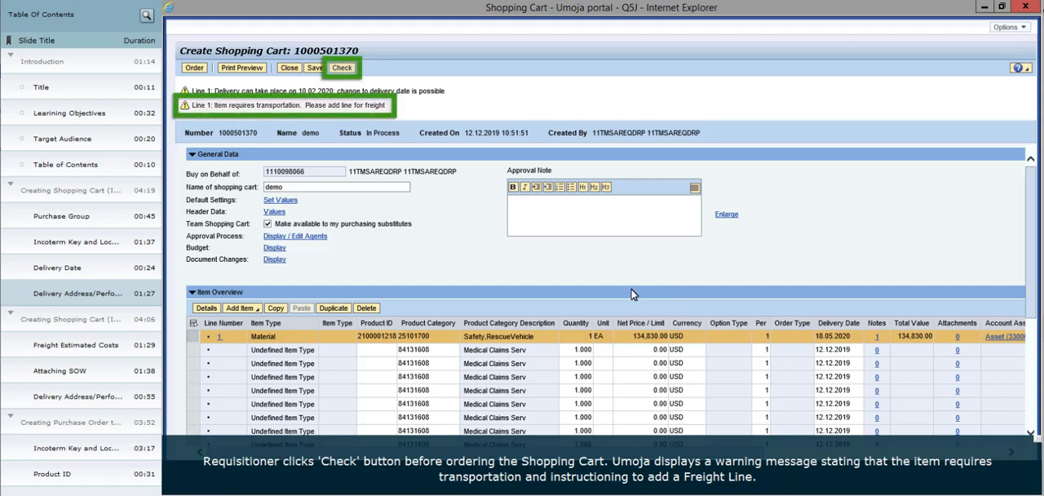
{"action": "left_click", "coordinate": [341, 67]}
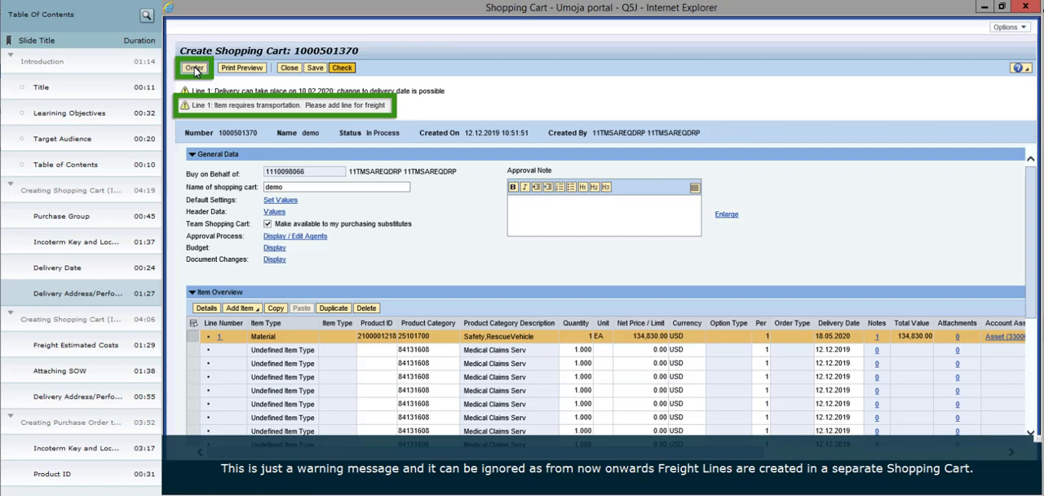
{"action": "left_click", "coordinate": [195, 67]}
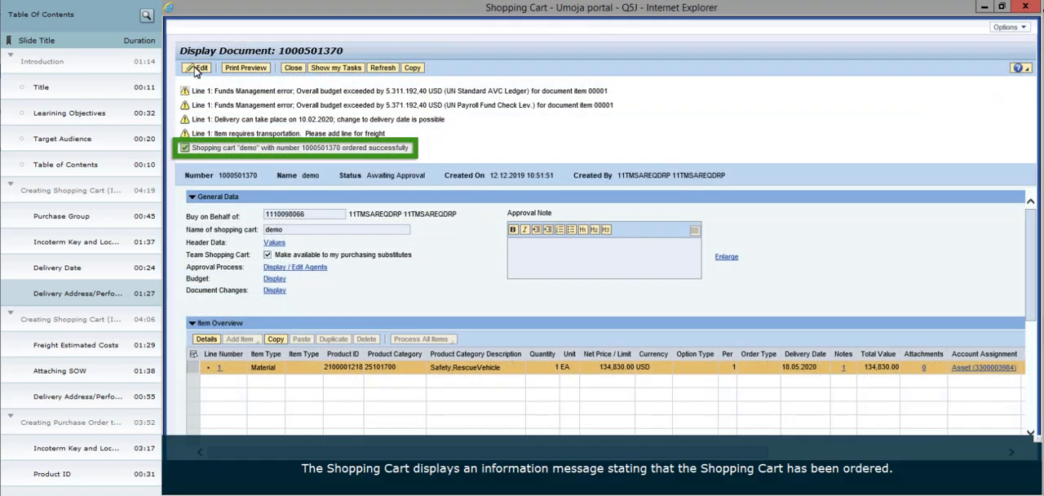